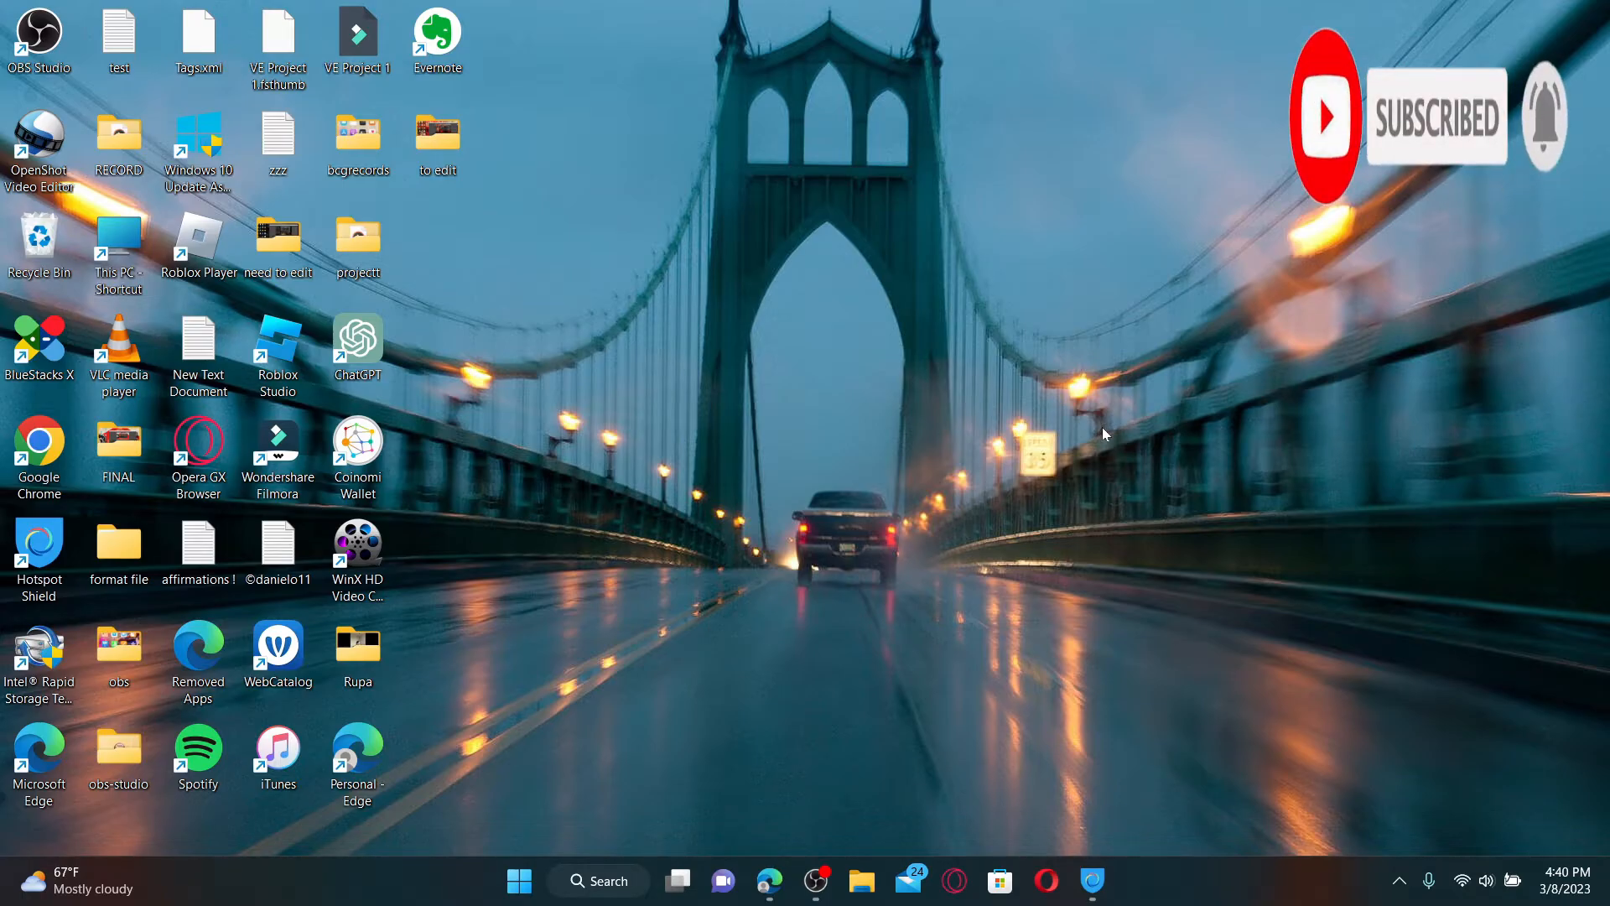
{"action": "mouse_move", "coordinate": [696, 504]}
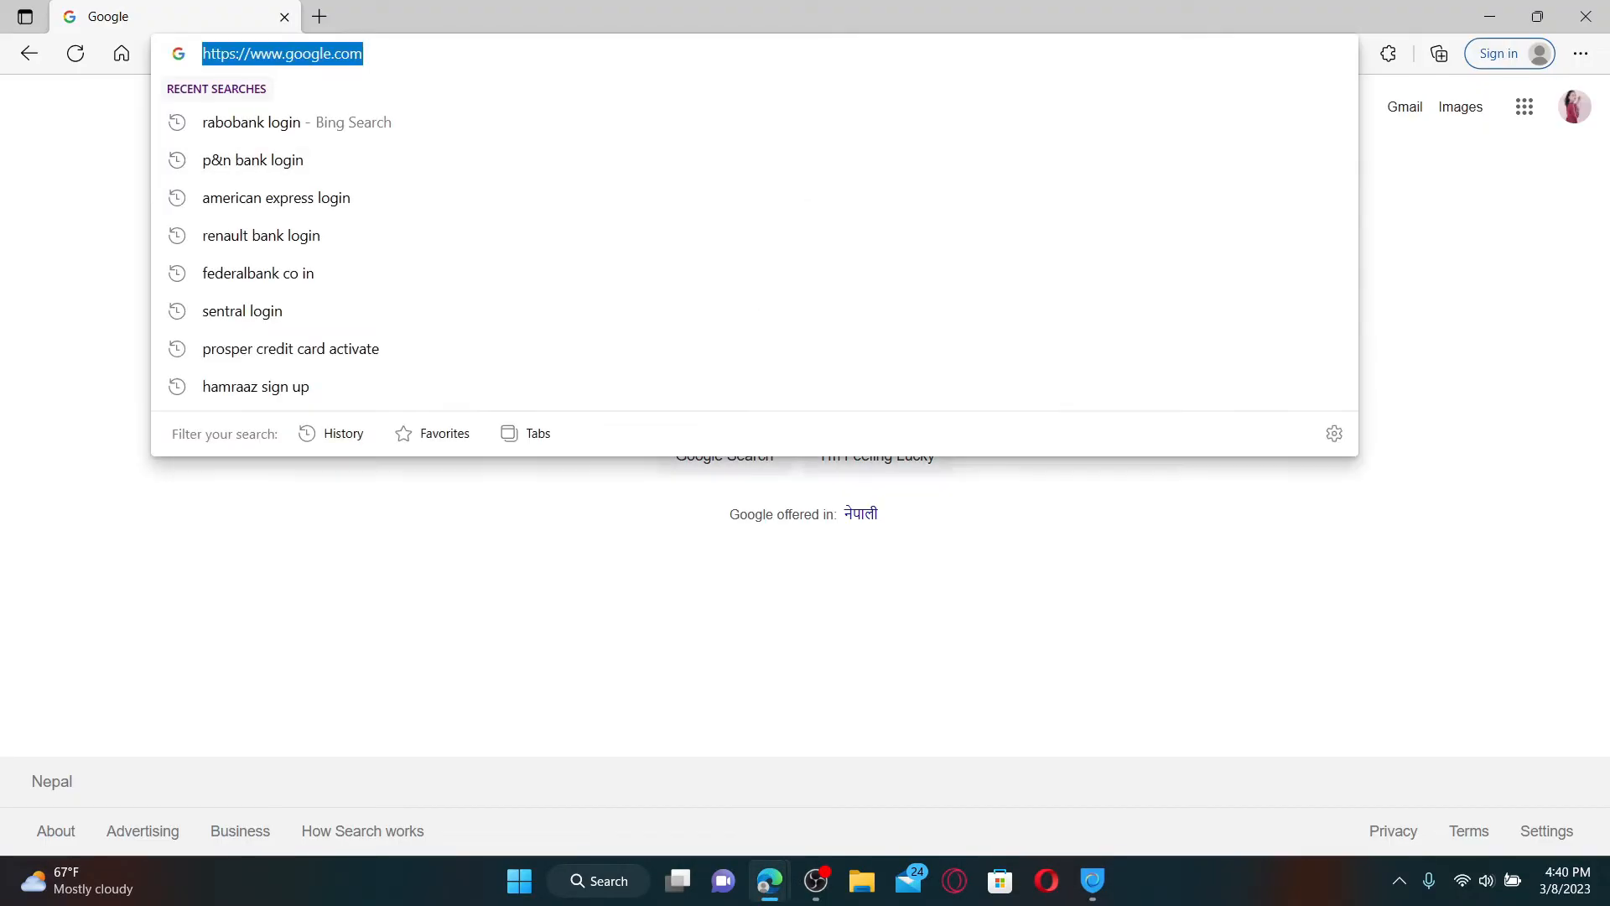
Navigate to rabobank.com, accept the cookie banner and reach the Login overview page
{"action": "type", "text": "rabobank.com"}
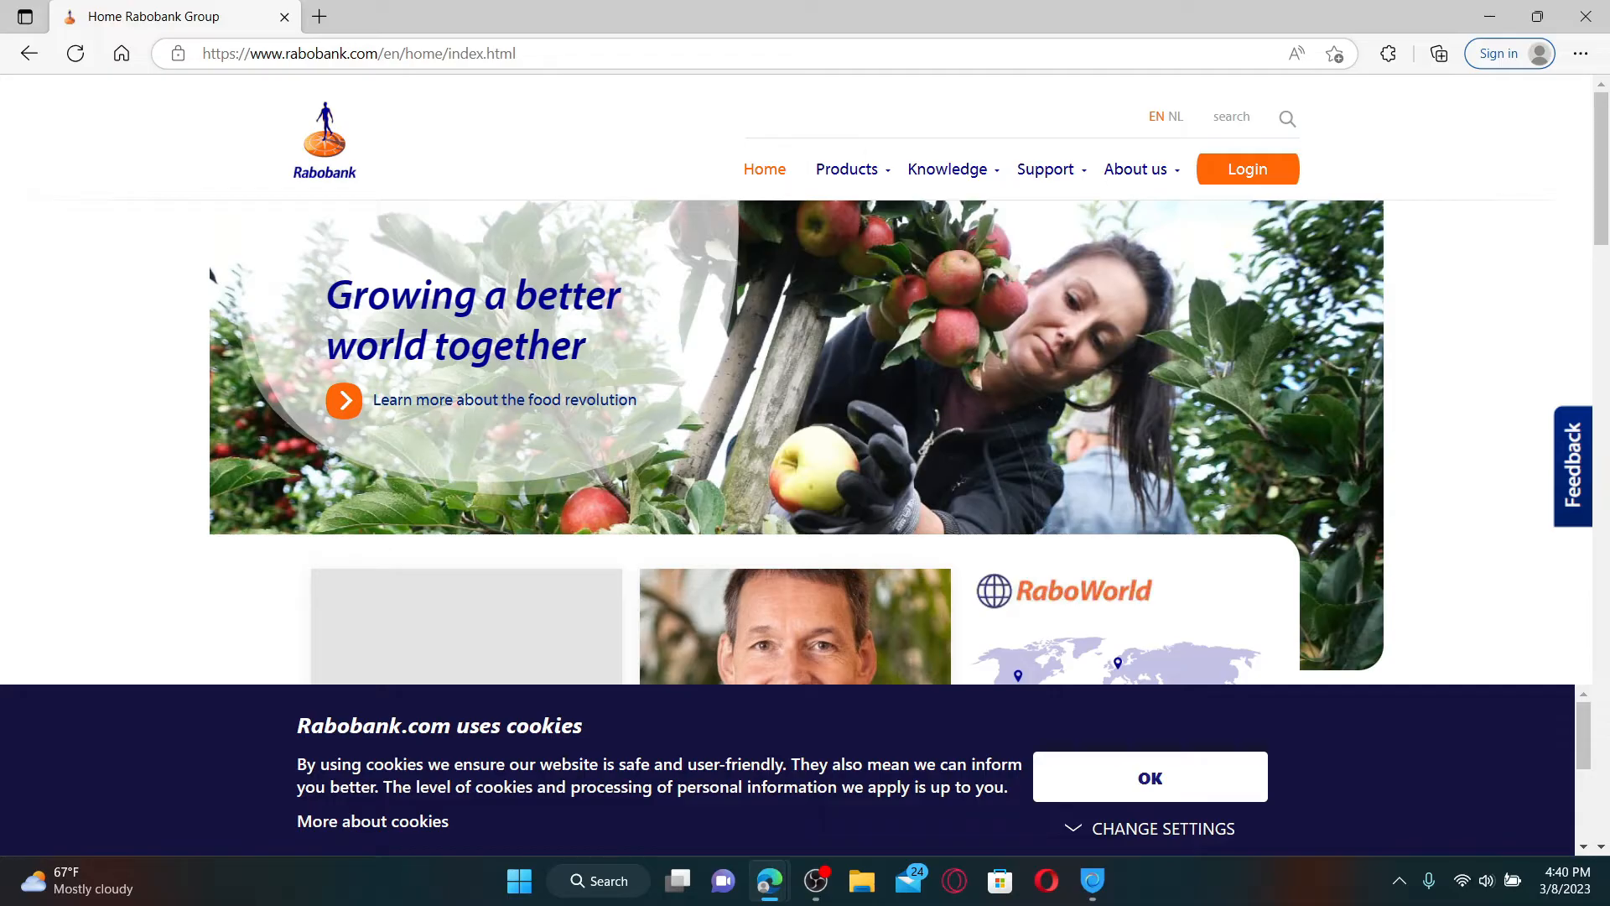
{"action": "left_click", "coordinate": [1149, 776]}
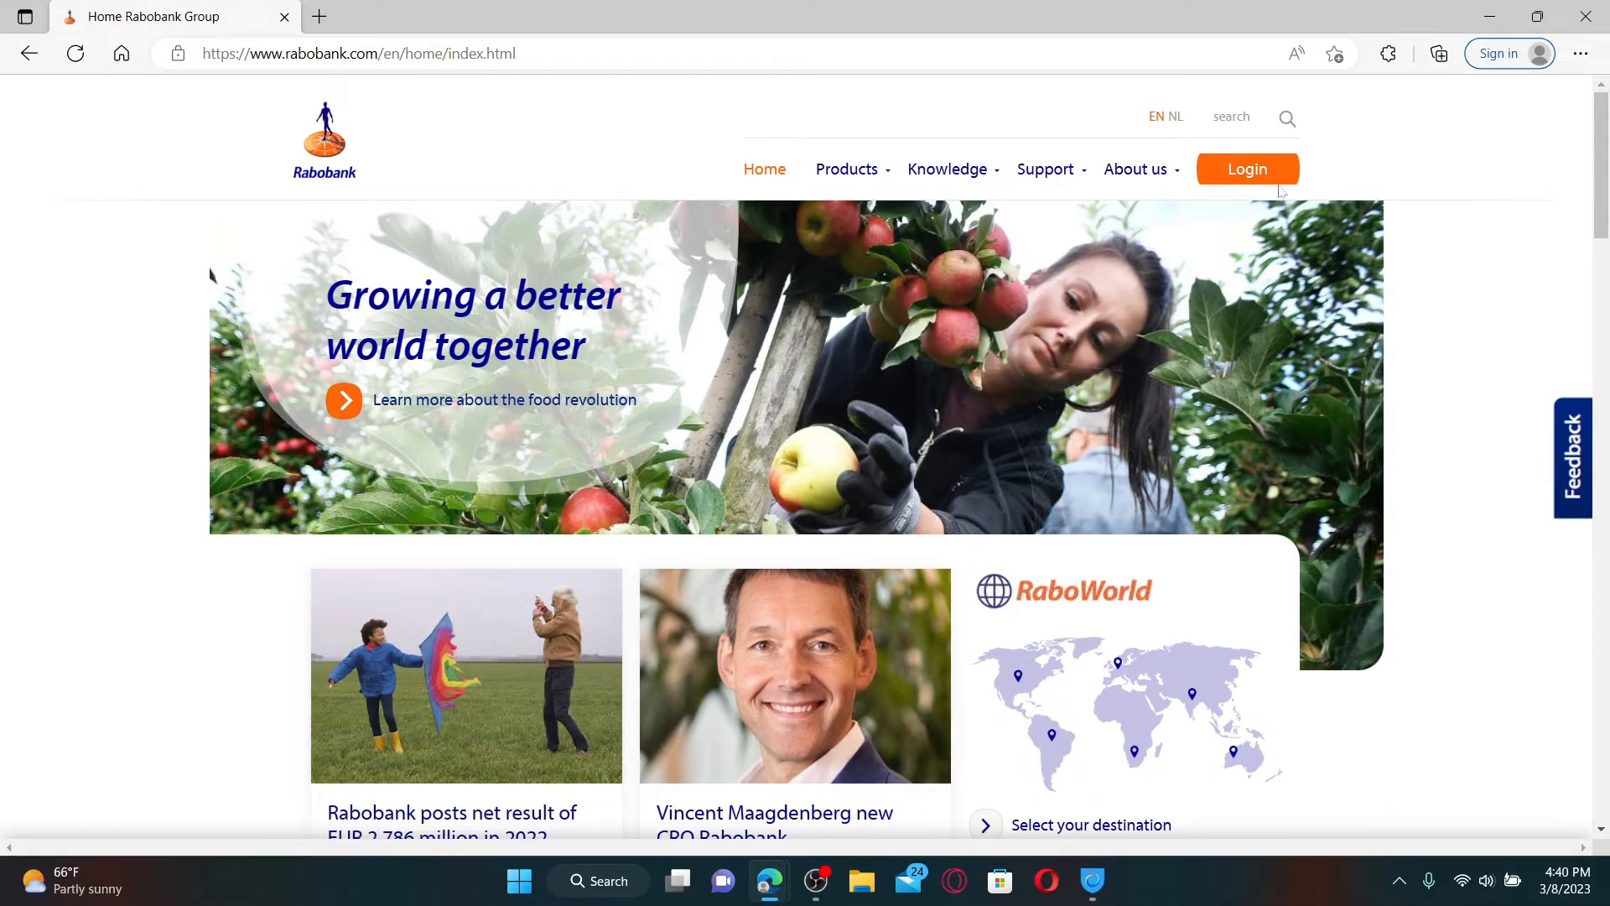
{"action": "left_click", "coordinate": [1246, 168]}
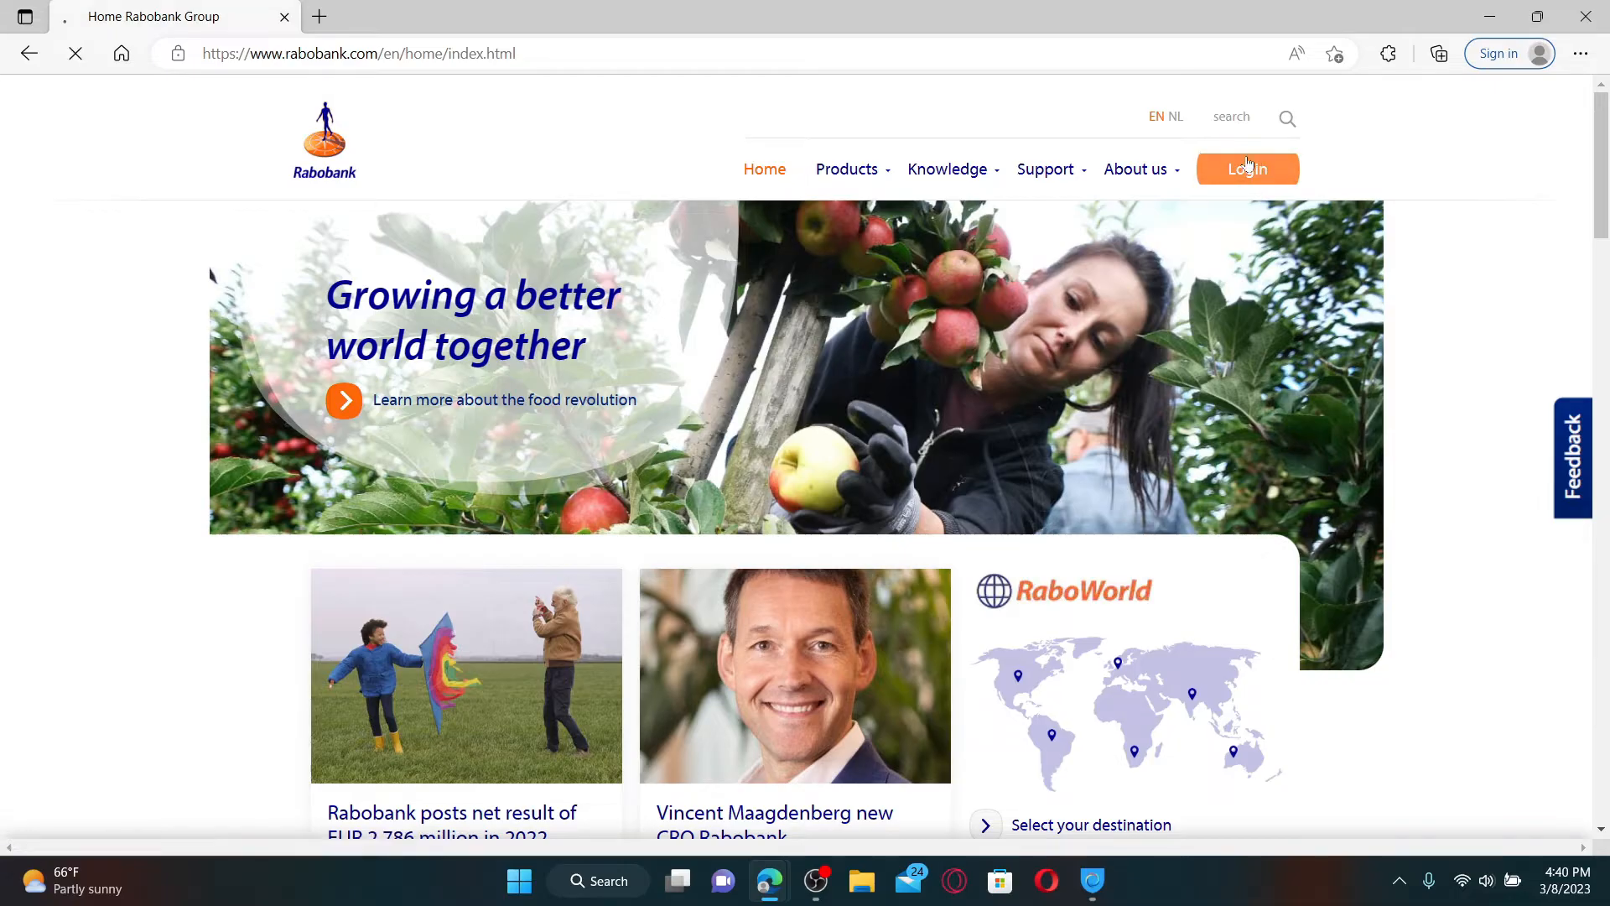
{"action": "left_click", "coordinate": [1246, 168]}
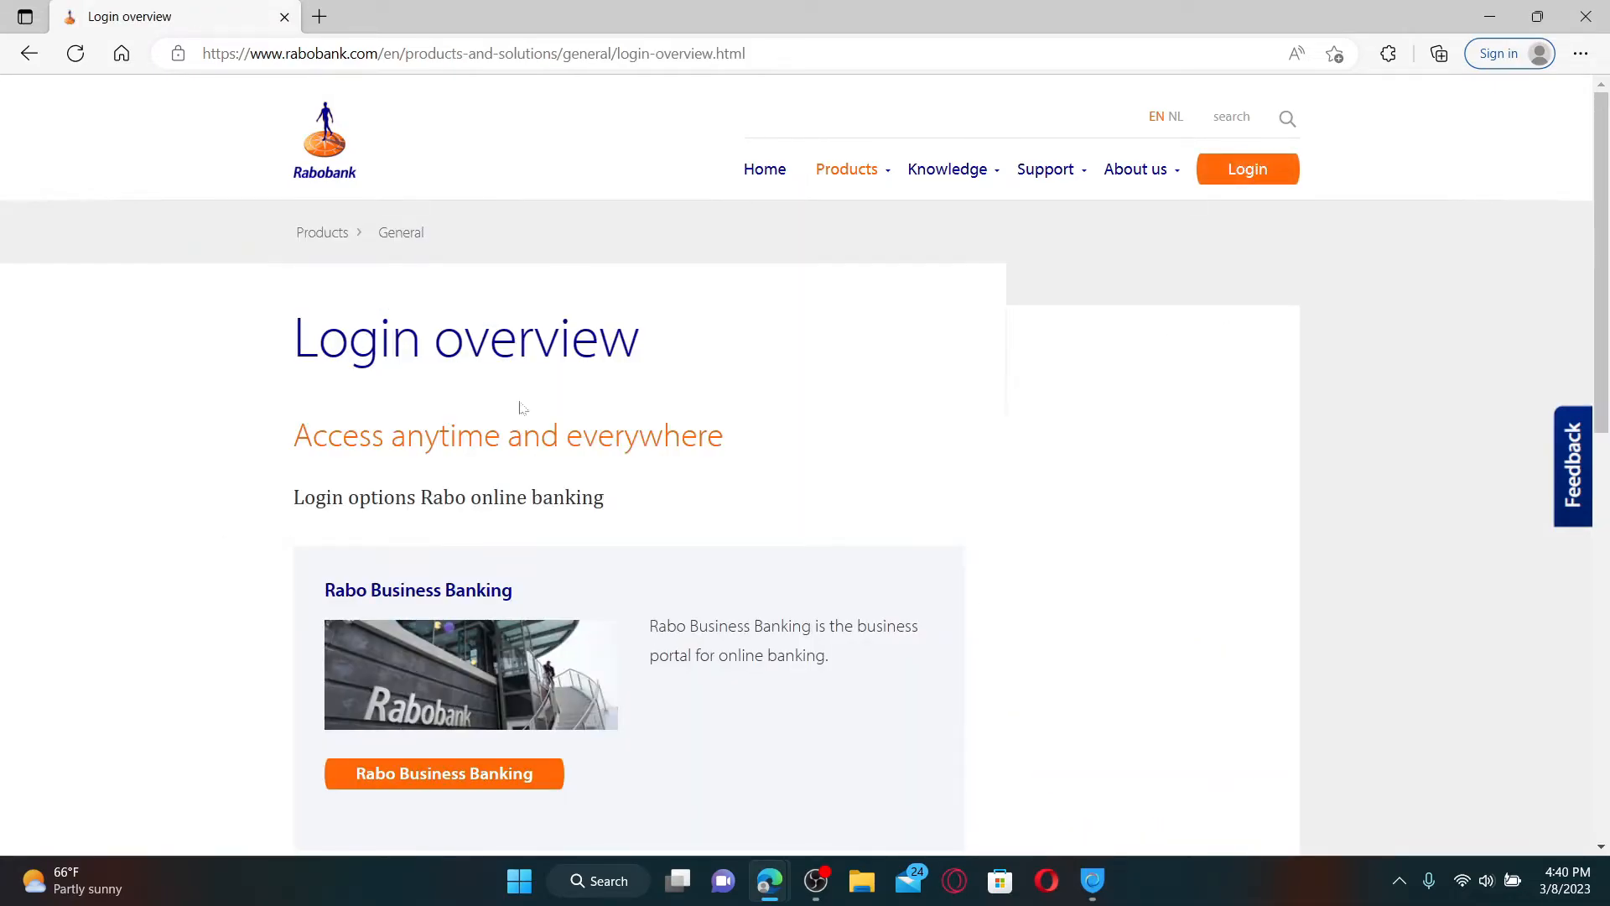
Choose Internet Banking under Rabobank NL and switch to the Random Reader Comfort login form
{"action": "scroll", "scroll_direction": "down", "scroll_amount": 3}
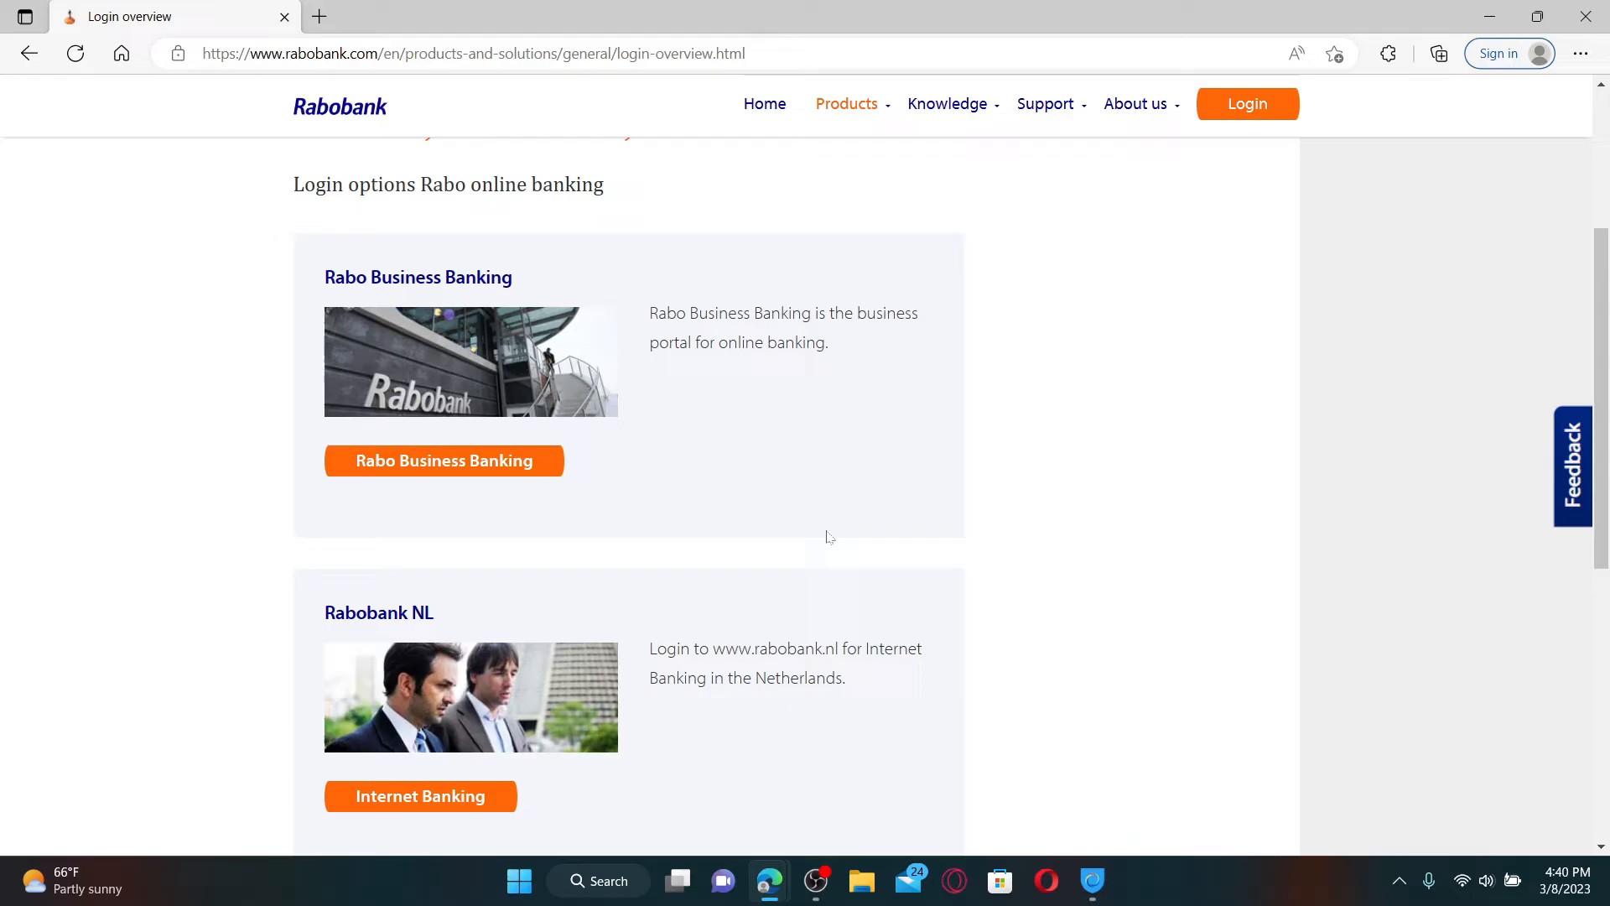
{"action": "mouse_move", "coordinate": [534, 735]}
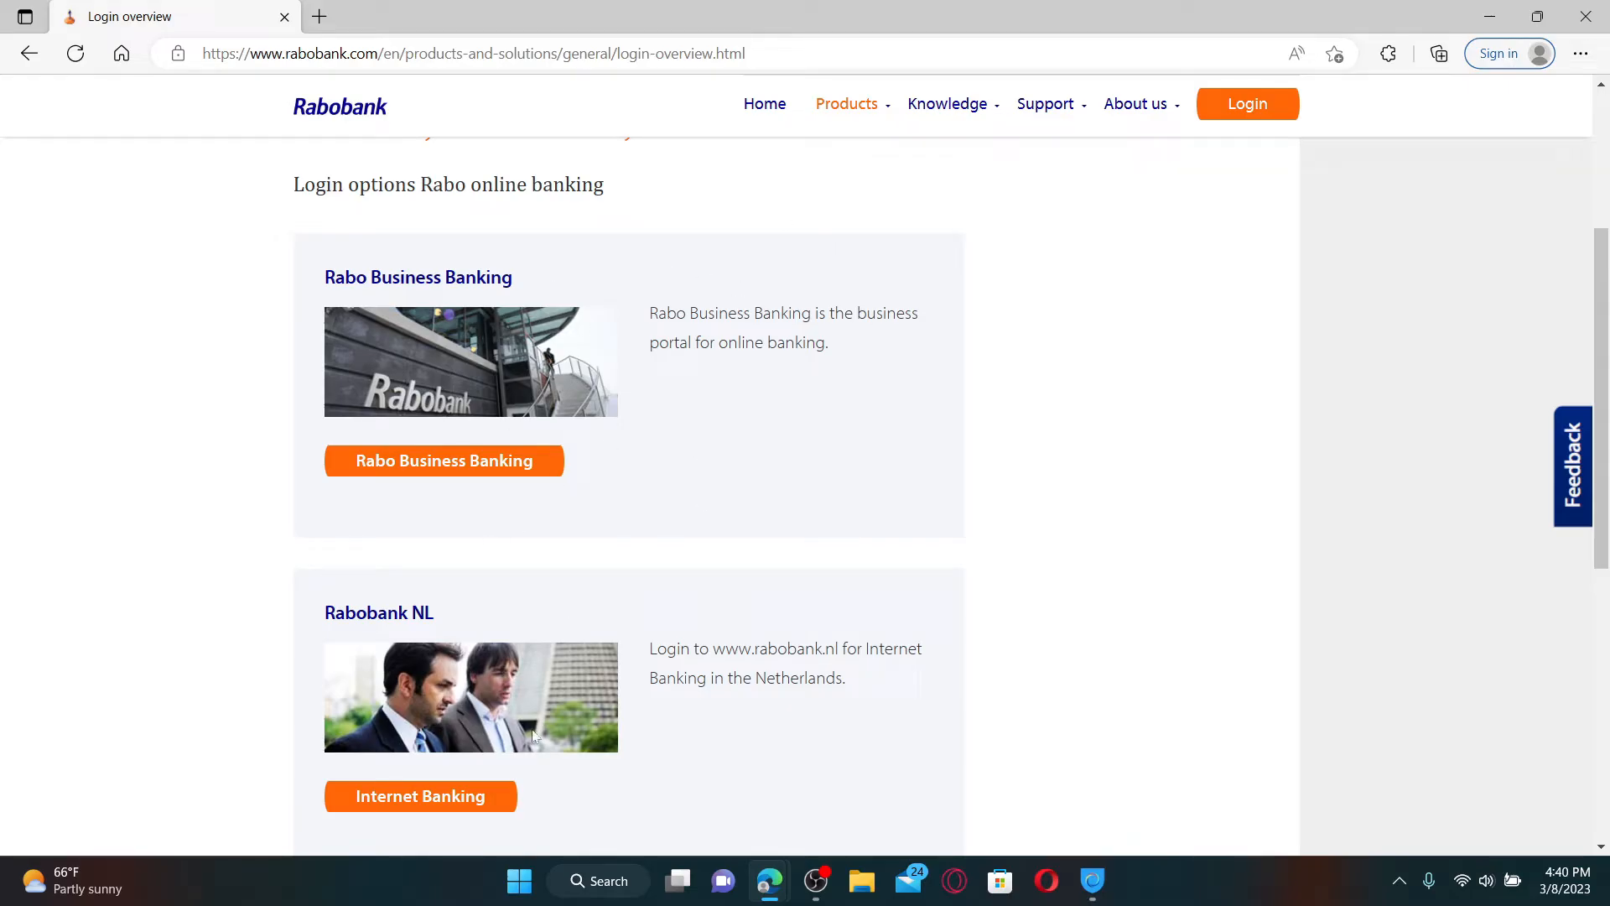
{"action": "mouse_move", "coordinate": [443, 460]}
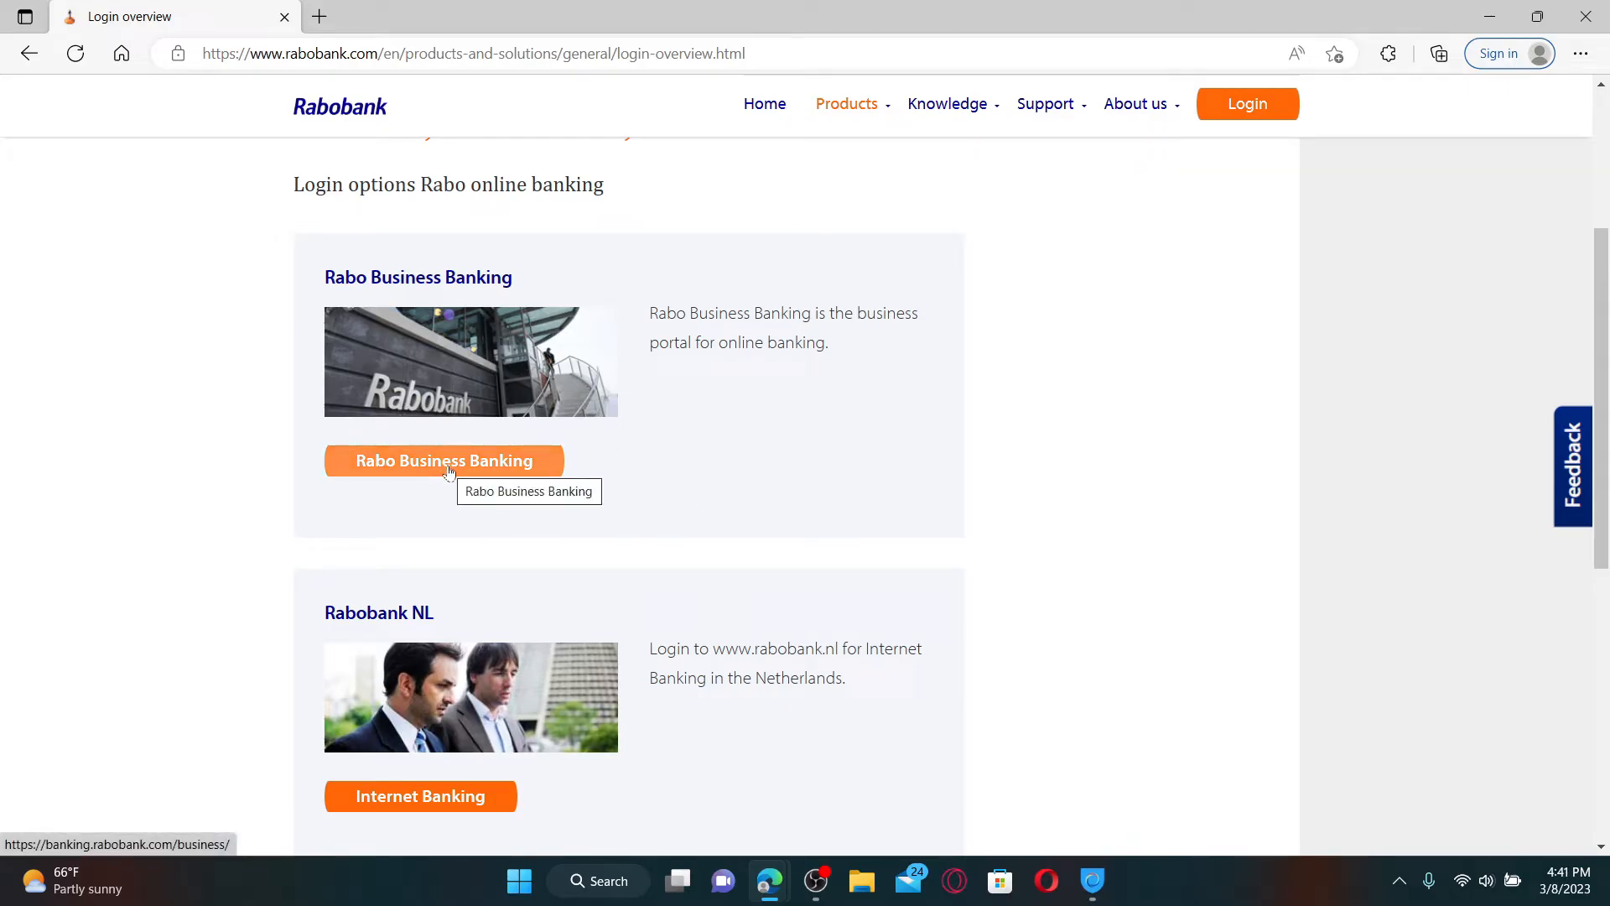
{"action": "mouse_move", "coordinate": [419, 795]}
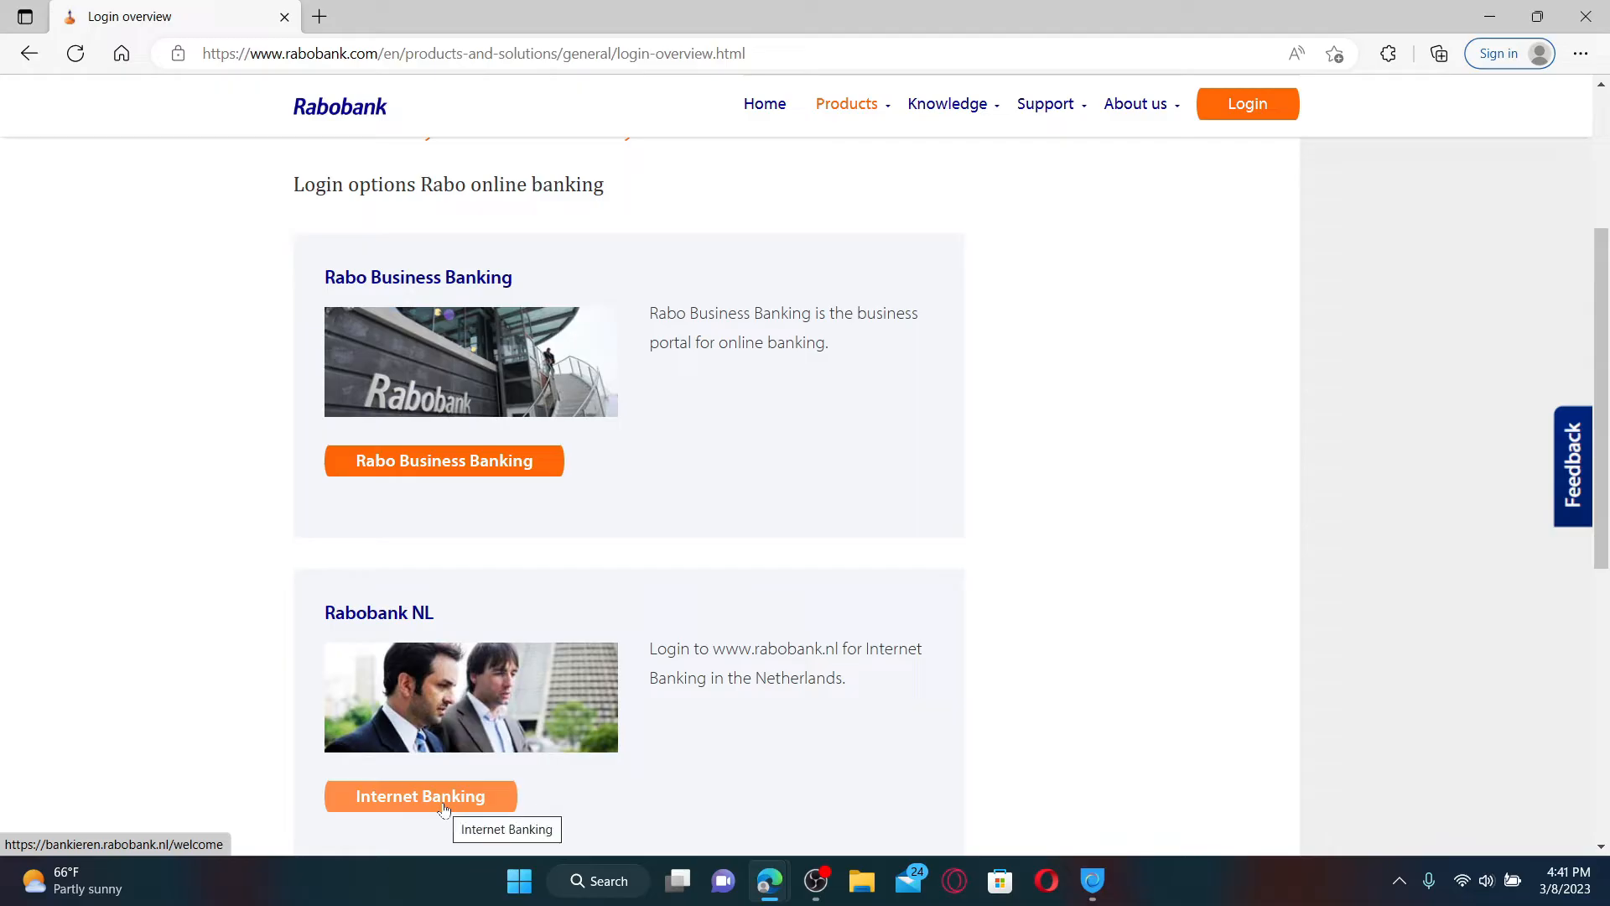
{"action": "left_click", "coordinate": [421, 795]}
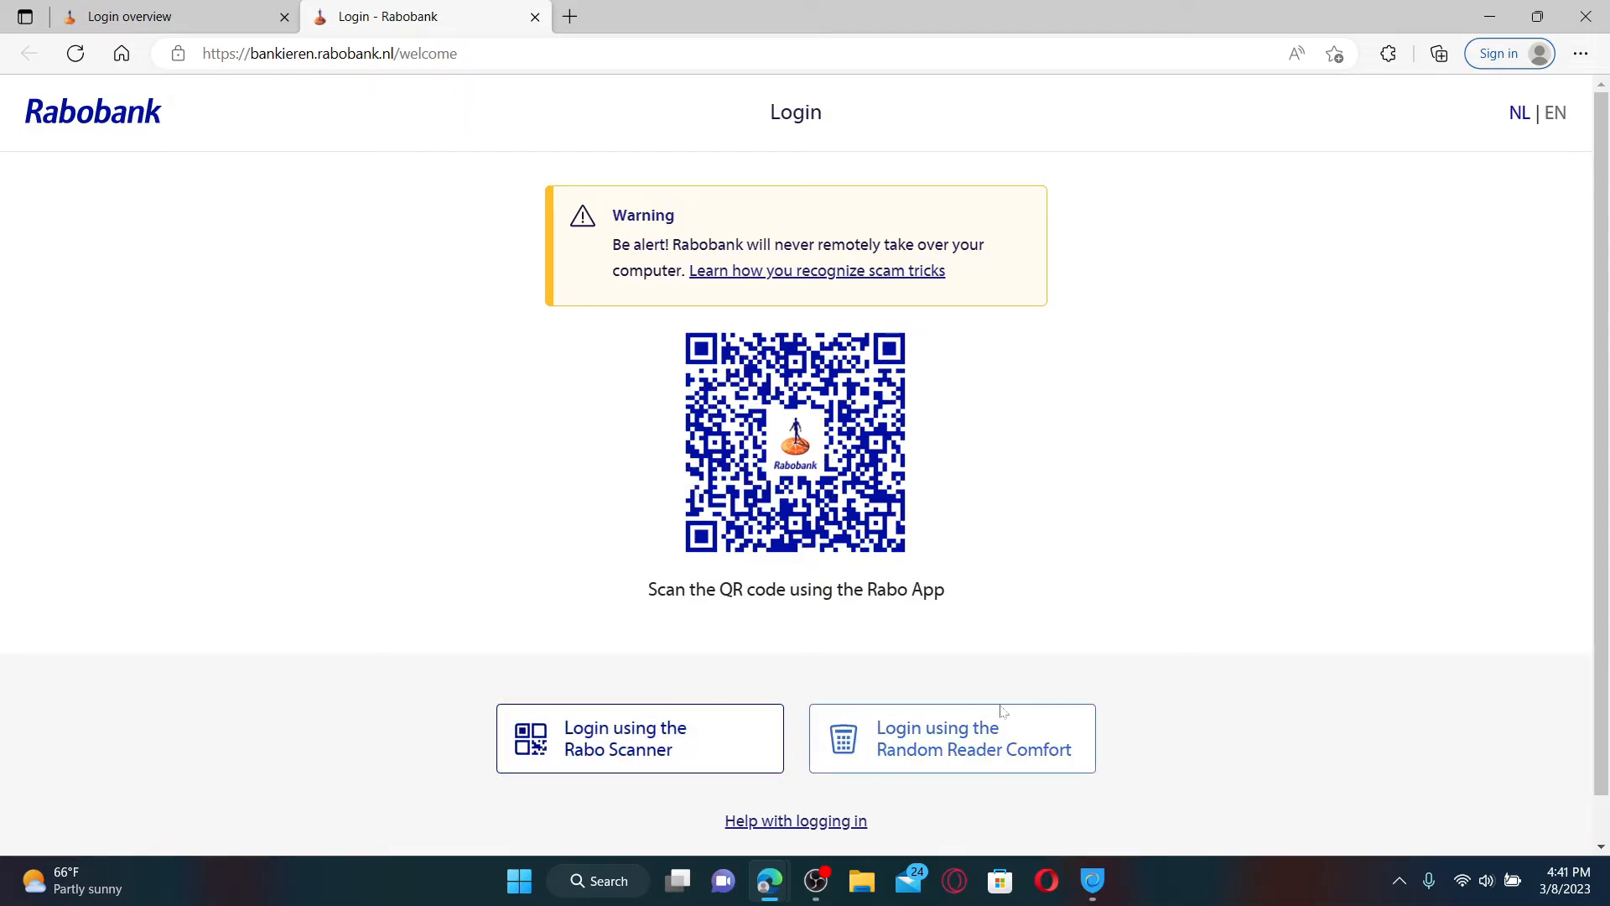
{"action": "left_click", "coordinate": [950, 738]}
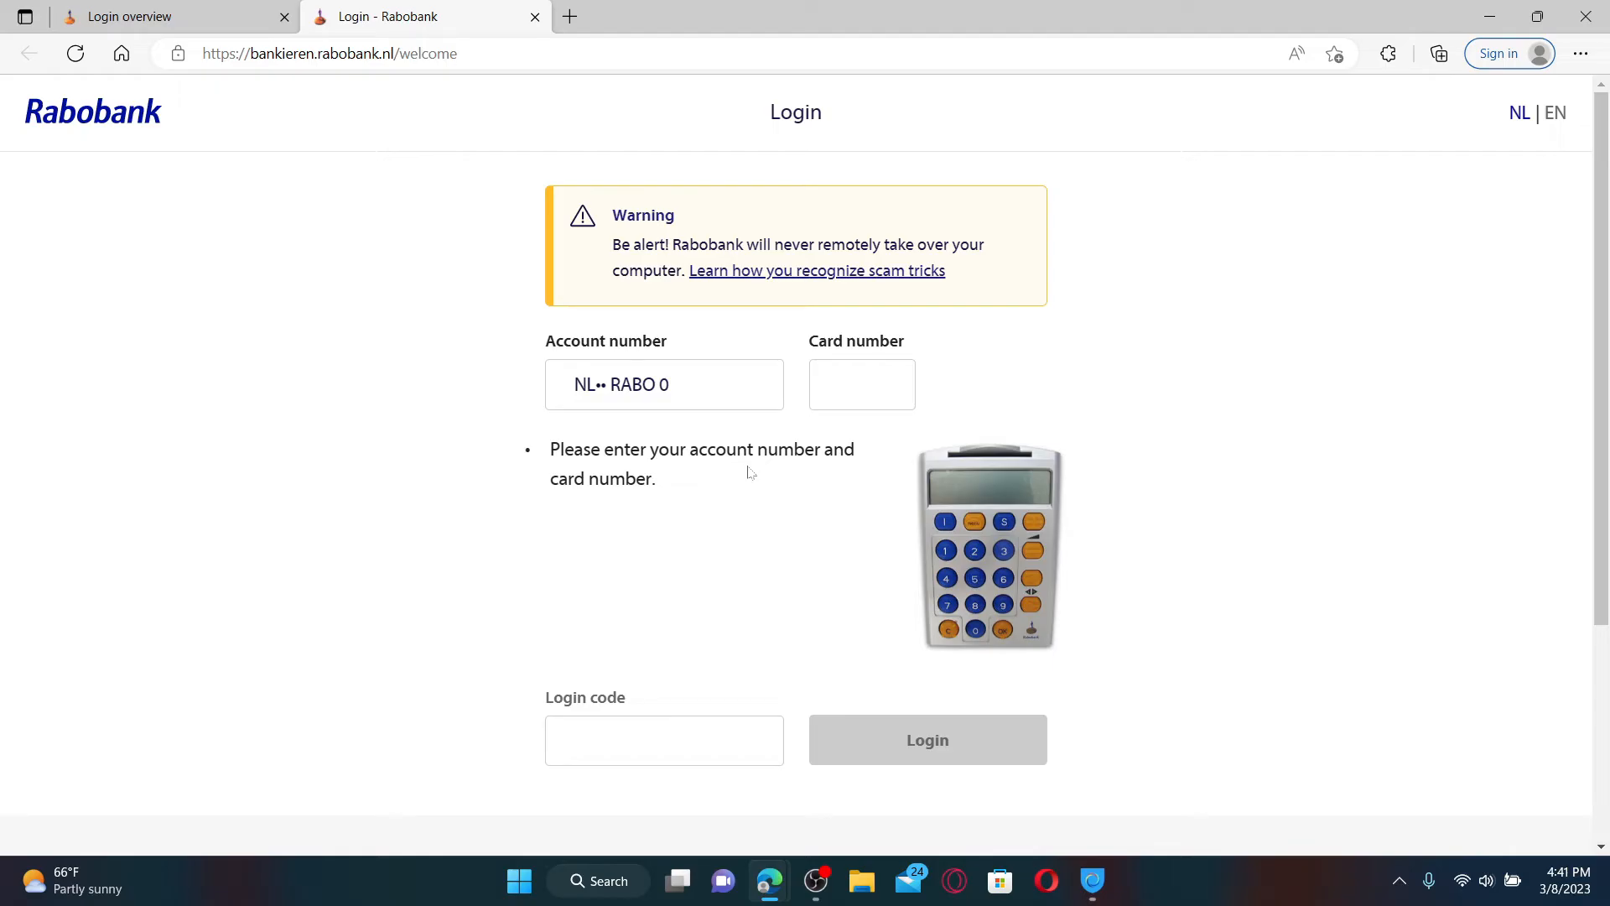
{"action": "mouse_move", "coordinate": [625, 439]}
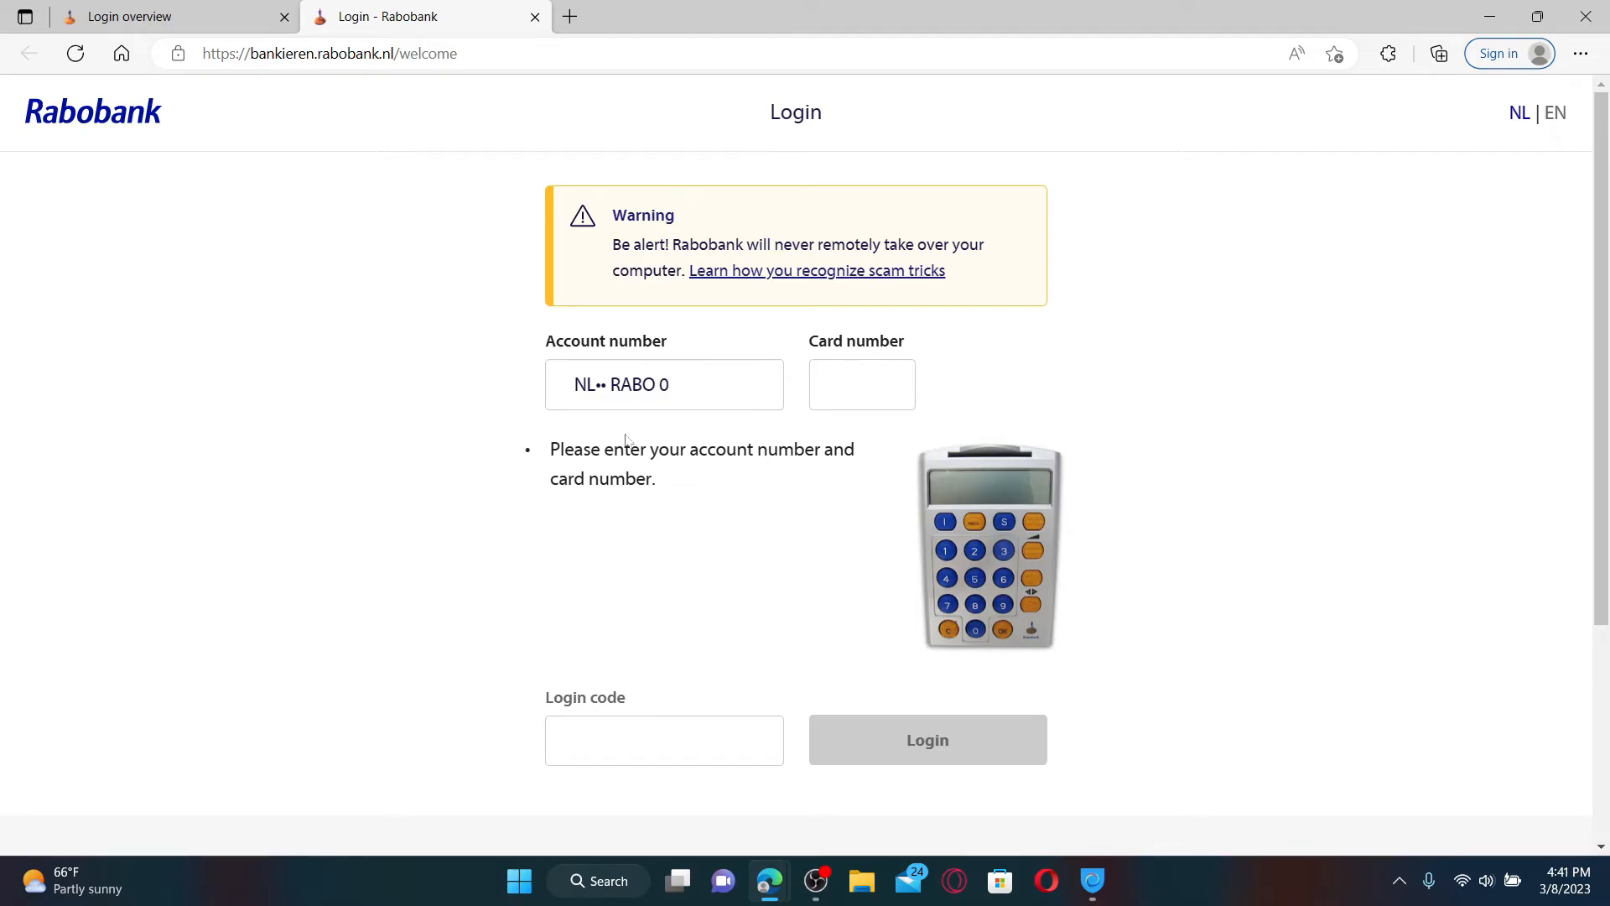
Fill in the account number and card number fields, leaving the login code blank
{"action": "left_click", "coordinate": [664, 384]}
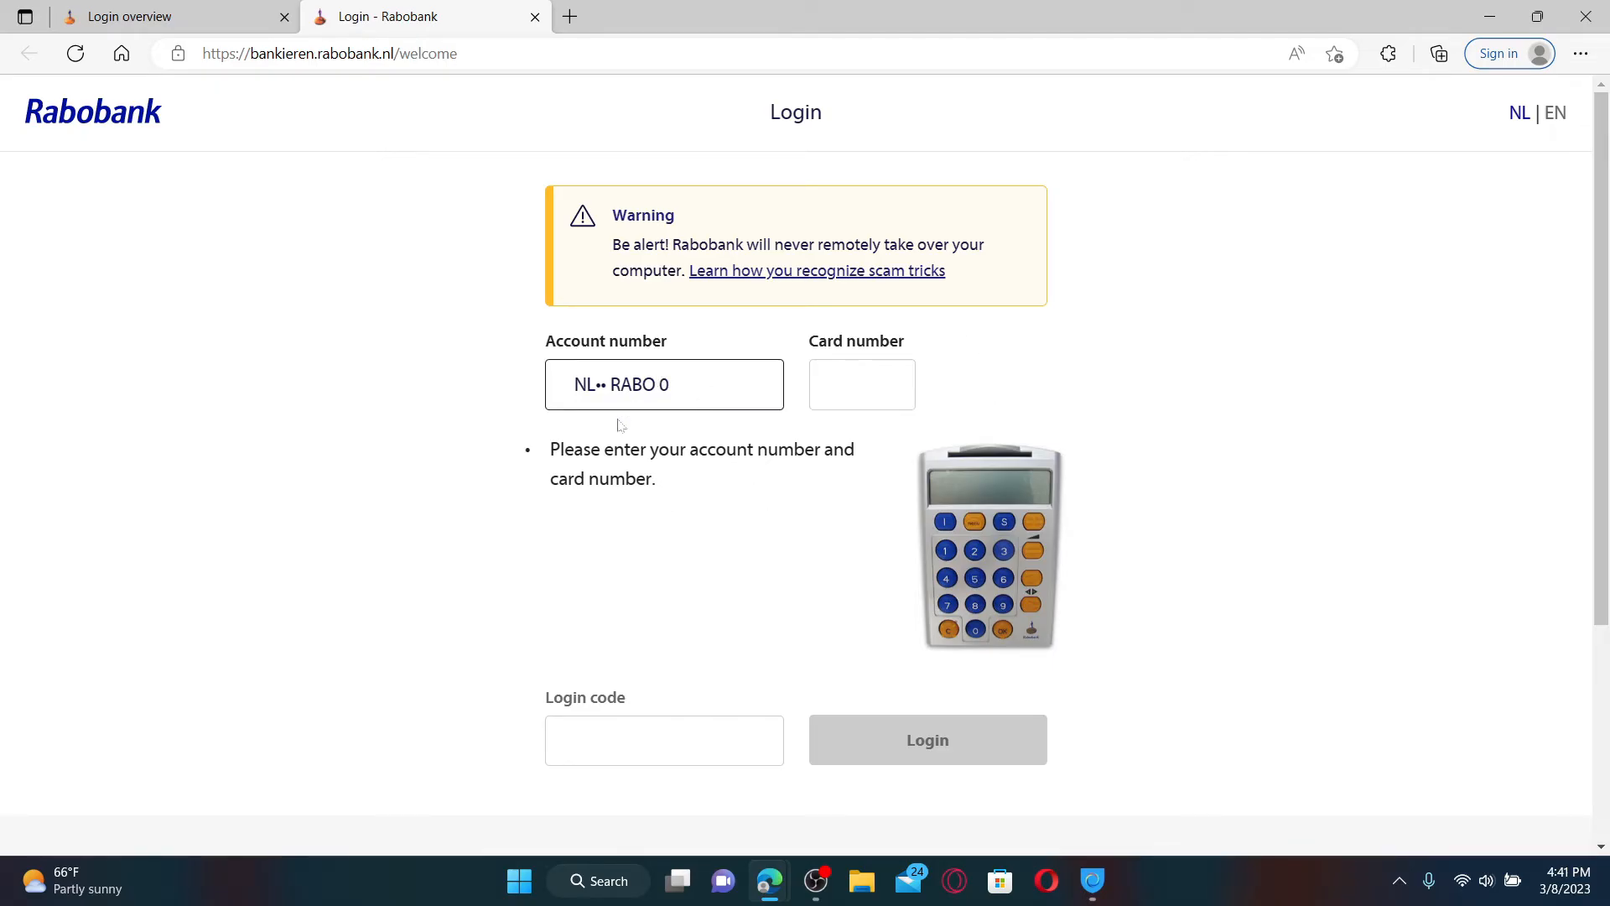
{"action": "left_click", "coordinate": [665, 384]}
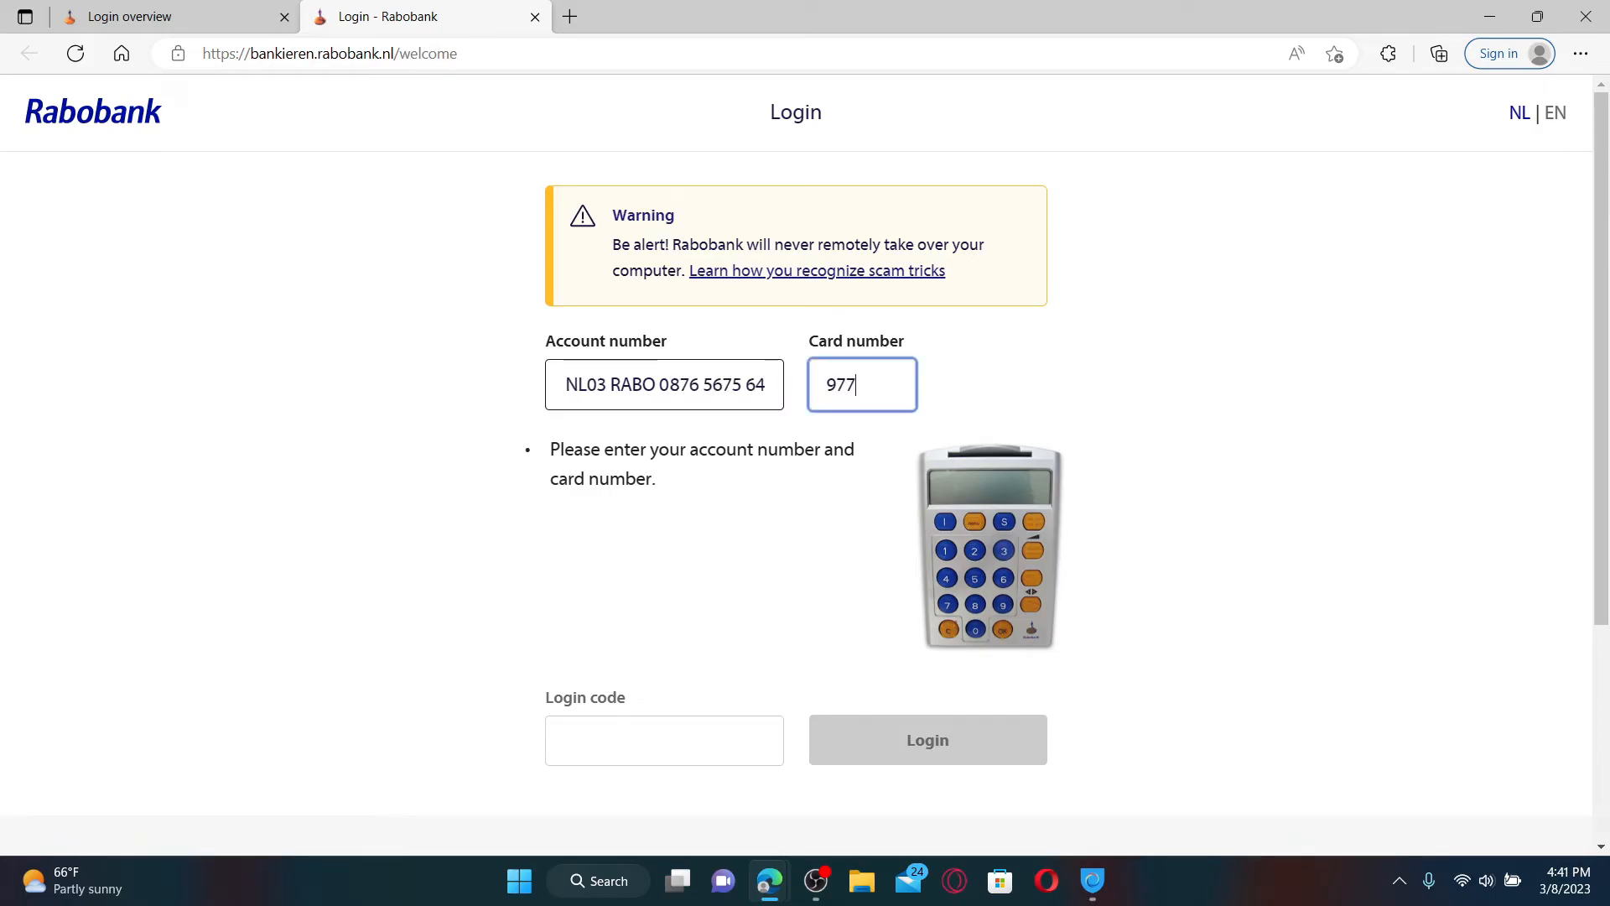
{"action": "type", "text": "6"}
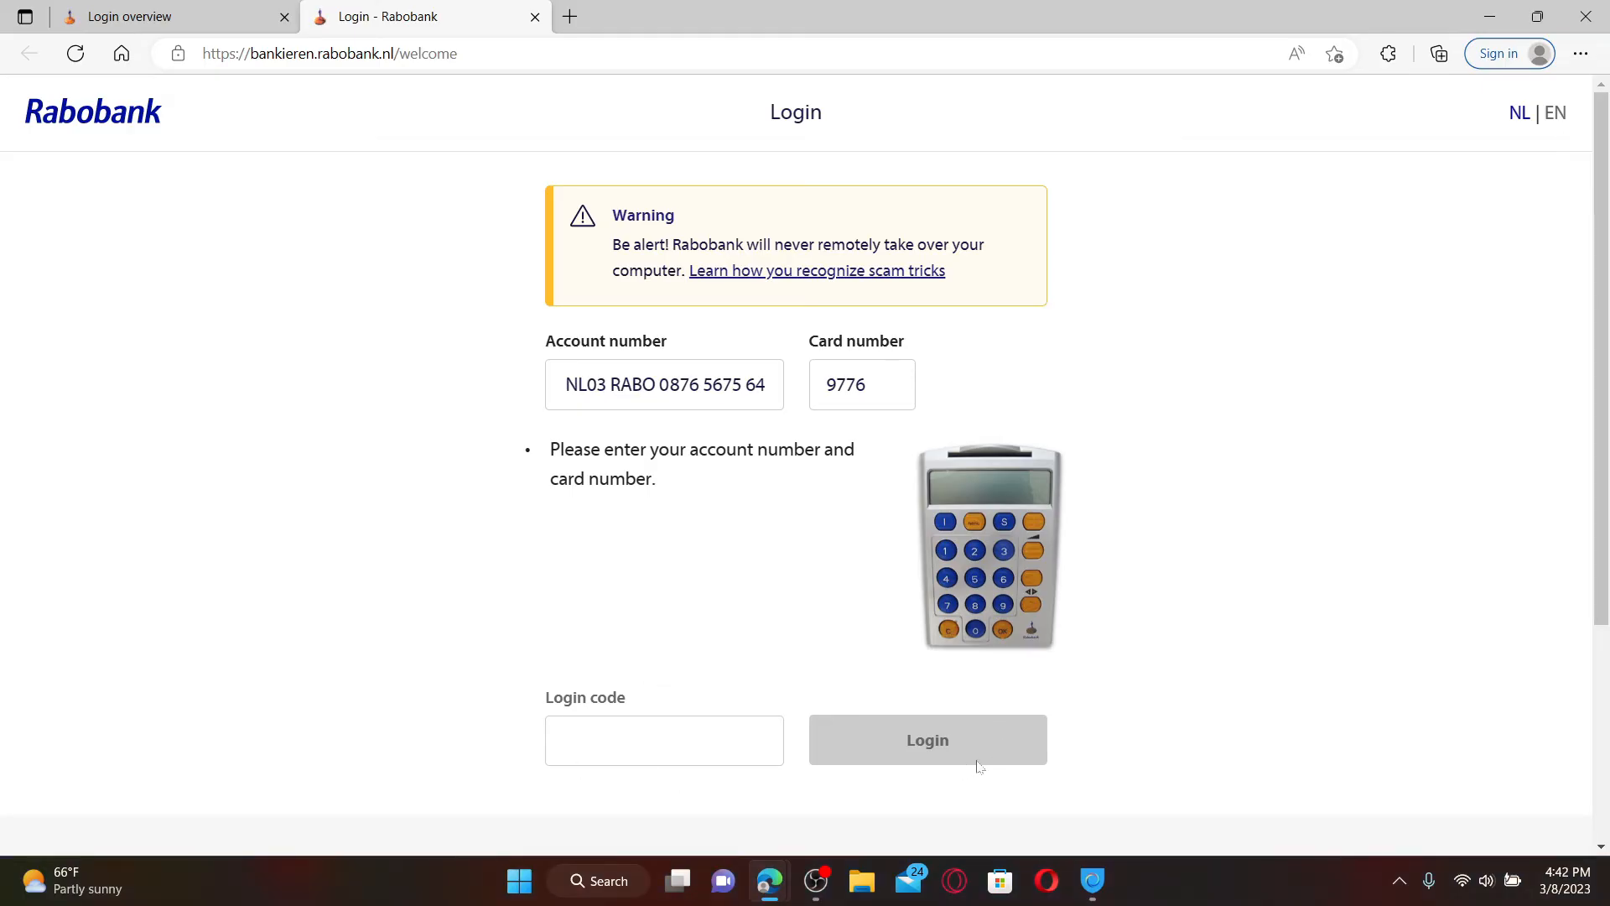
{"action": "mouse_move", "coordinate": [927, 747]}
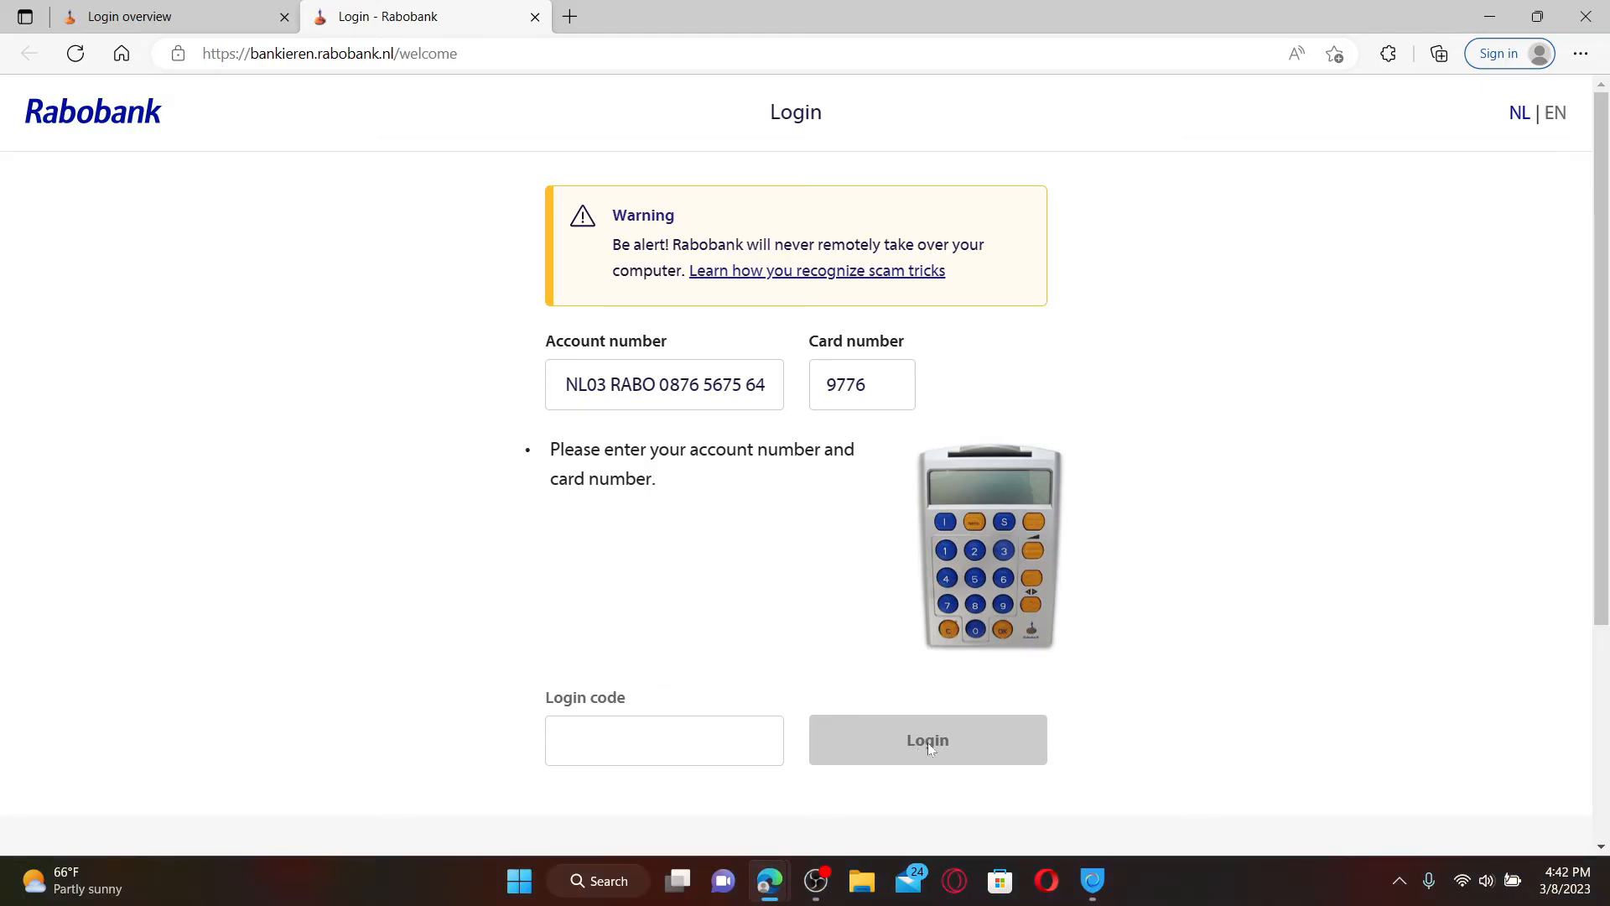
{"action": "mouse_move", "coordinate": [1332, 686]}
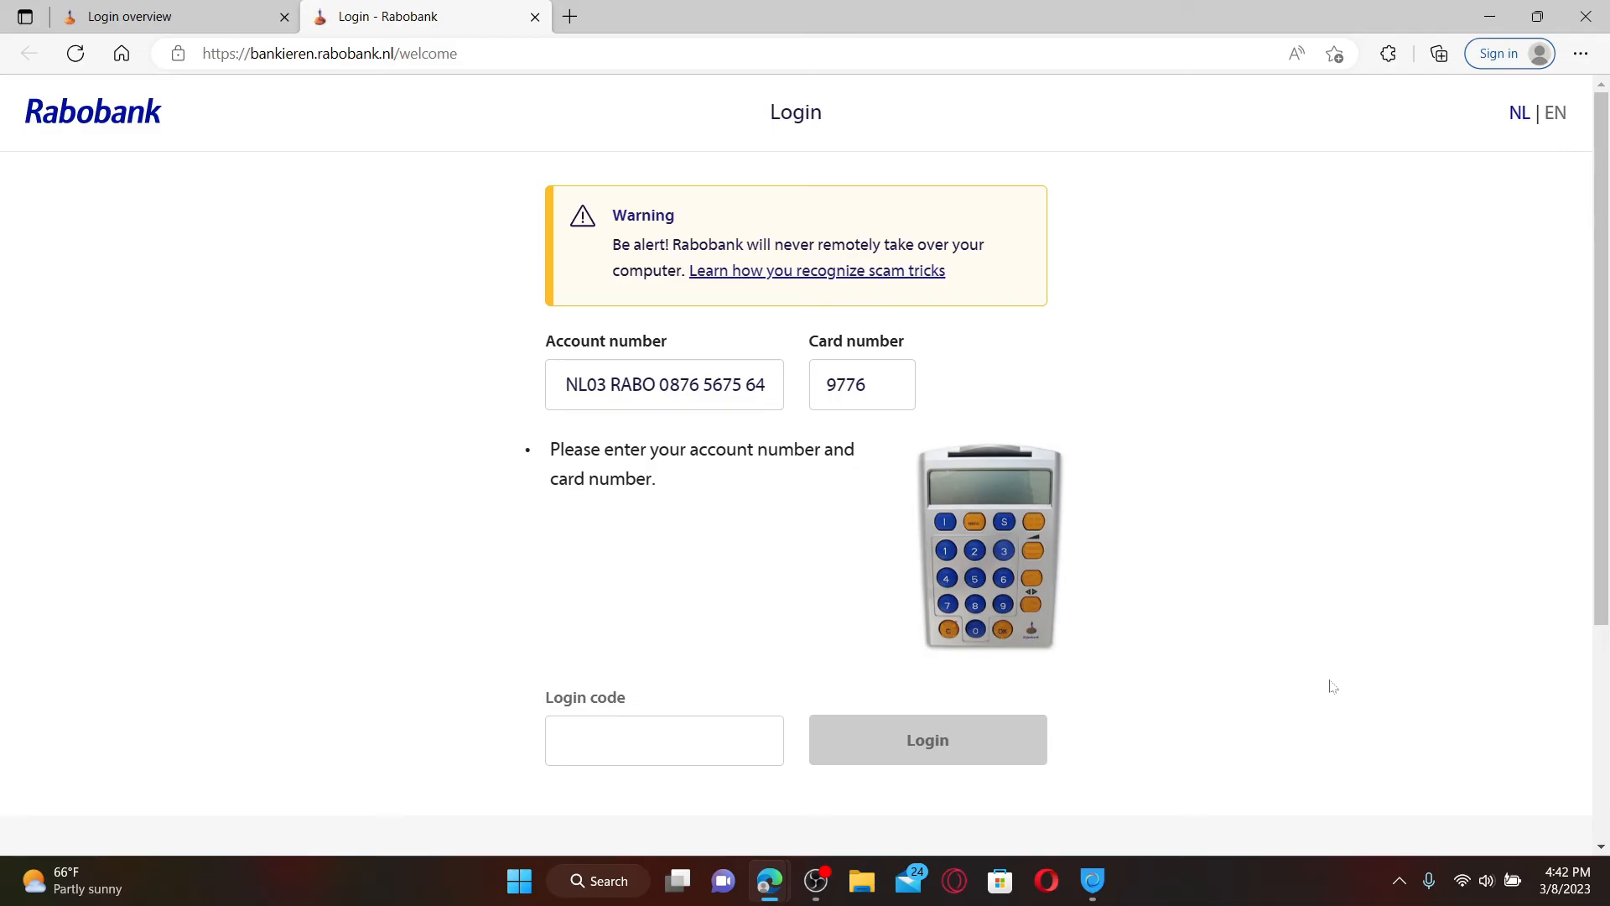